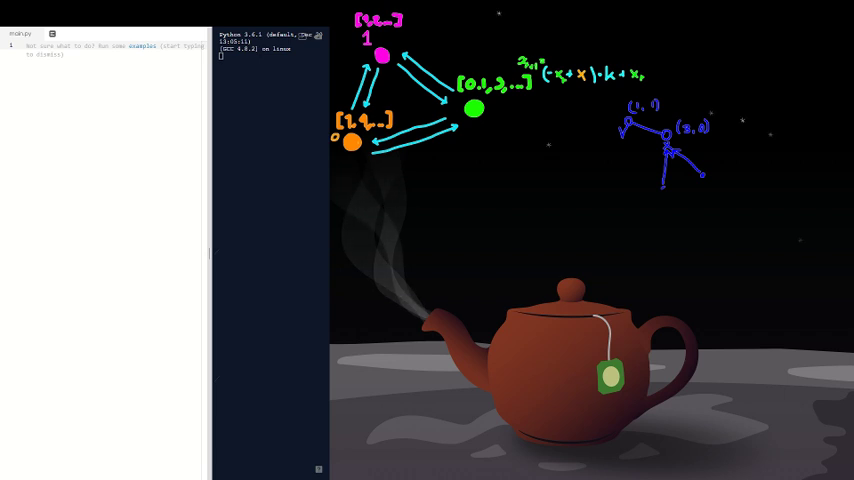
text(deepadmax)
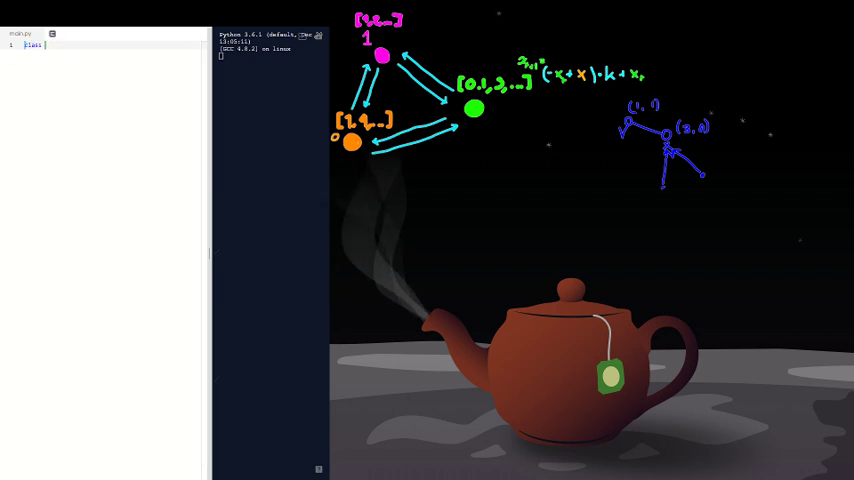
text(Citizen)
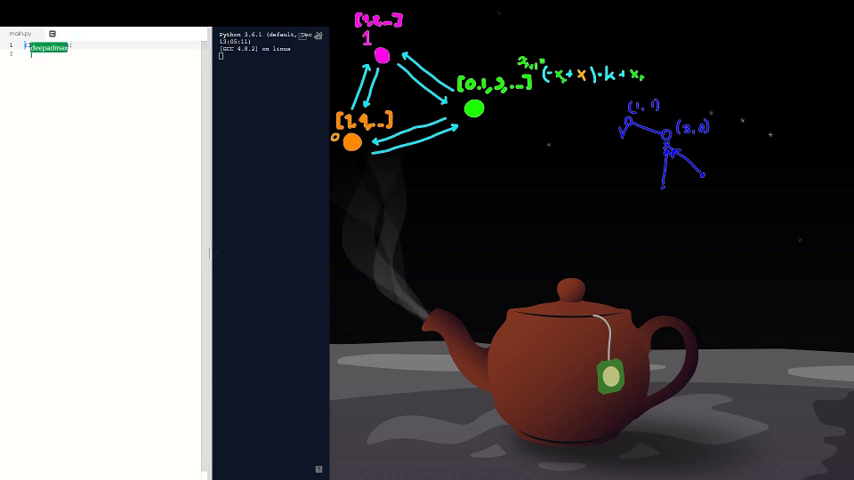
text(class Citizen)
text(def __init__ (self, values):)
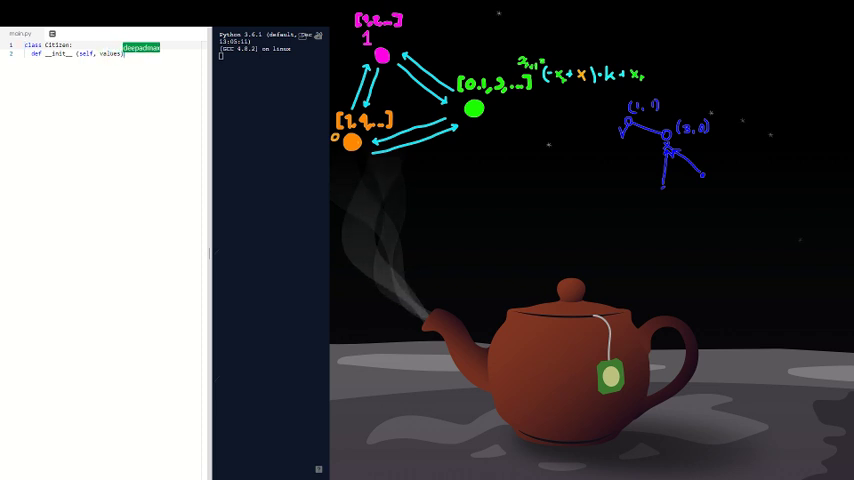
text(opinionset)
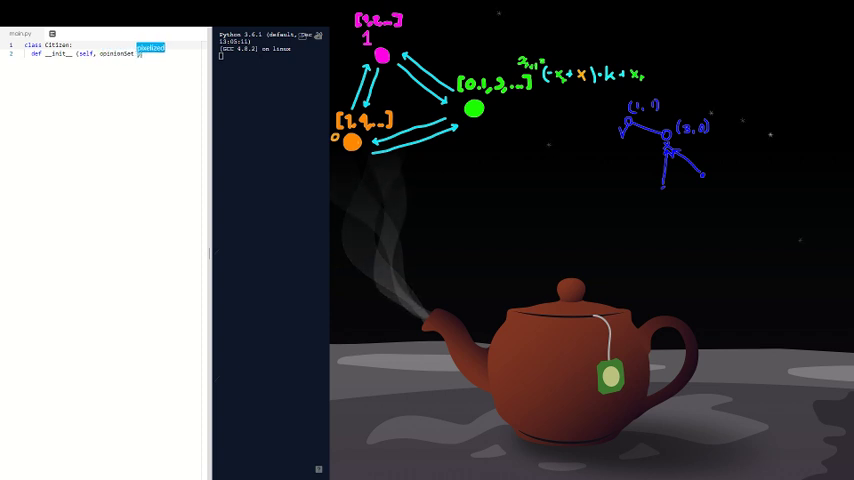
text(= none,)
text(self.generateOpion()
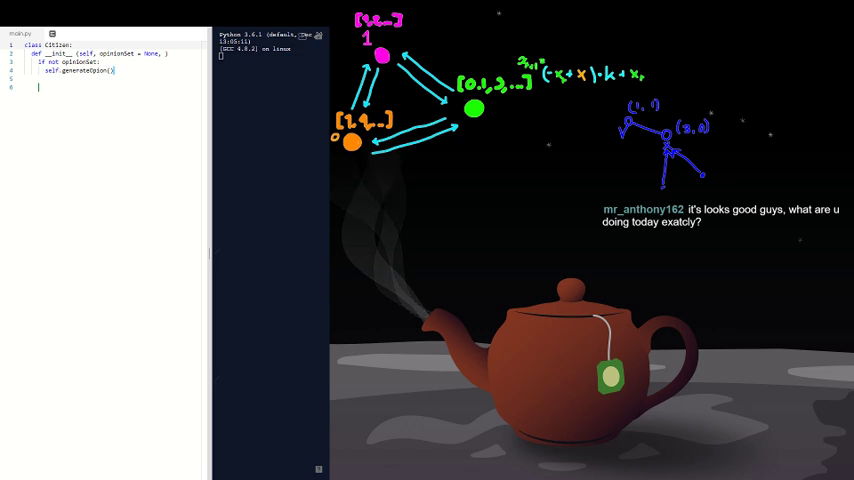
text(def d)
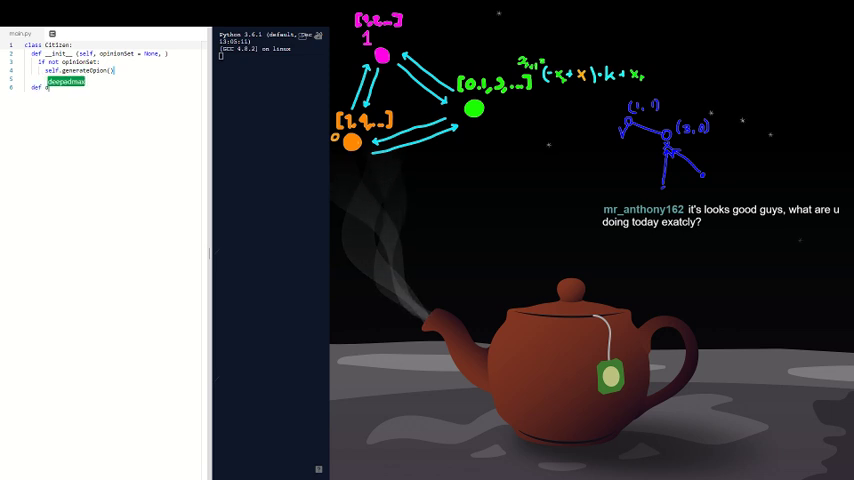